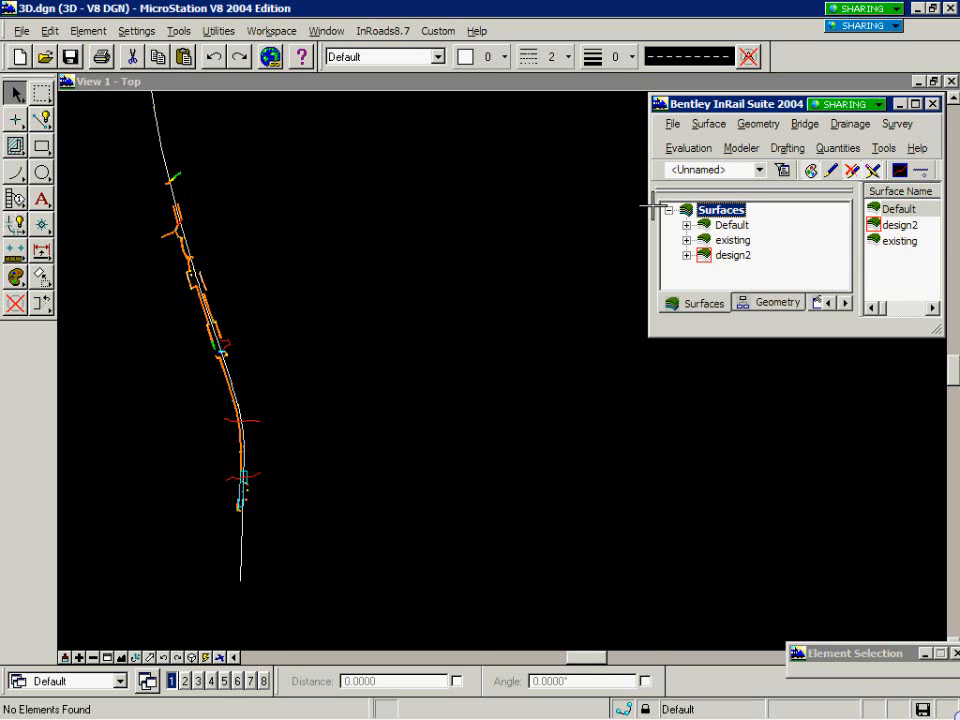
Open Evaluation > Cross Section > Create Cross Section and expand its Custom folder
click(688, 148)
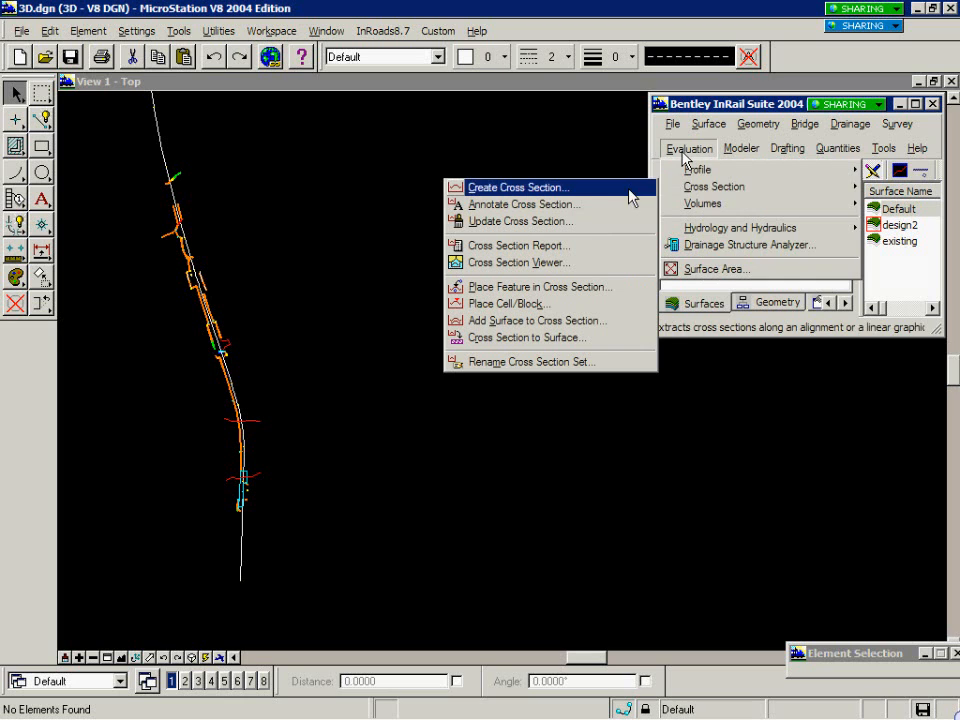
click(518, 187)
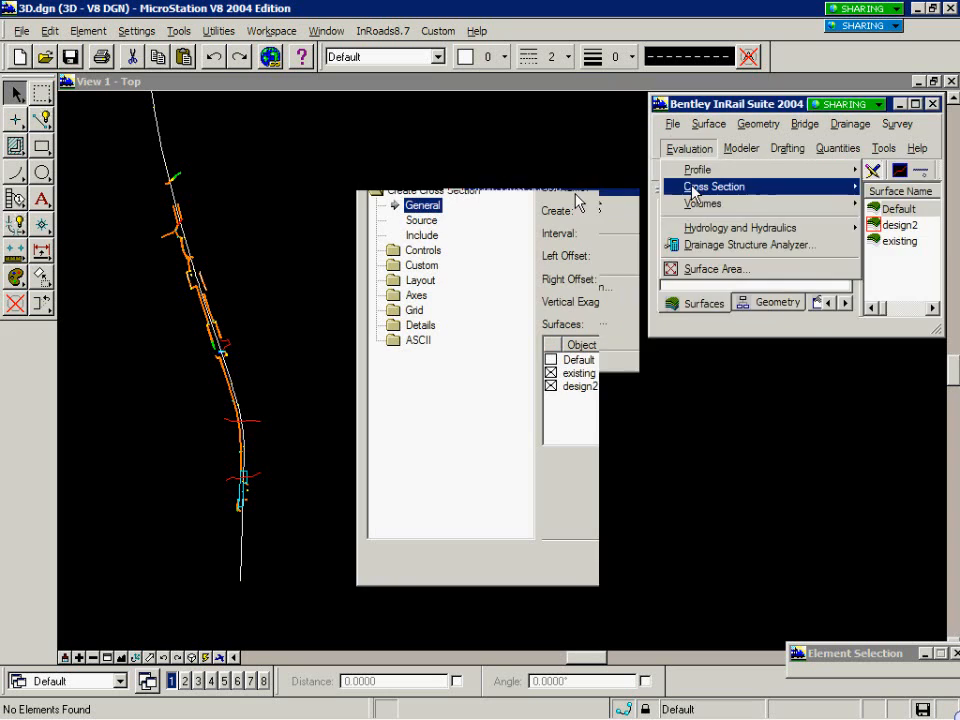
mouse_move(580, 390)
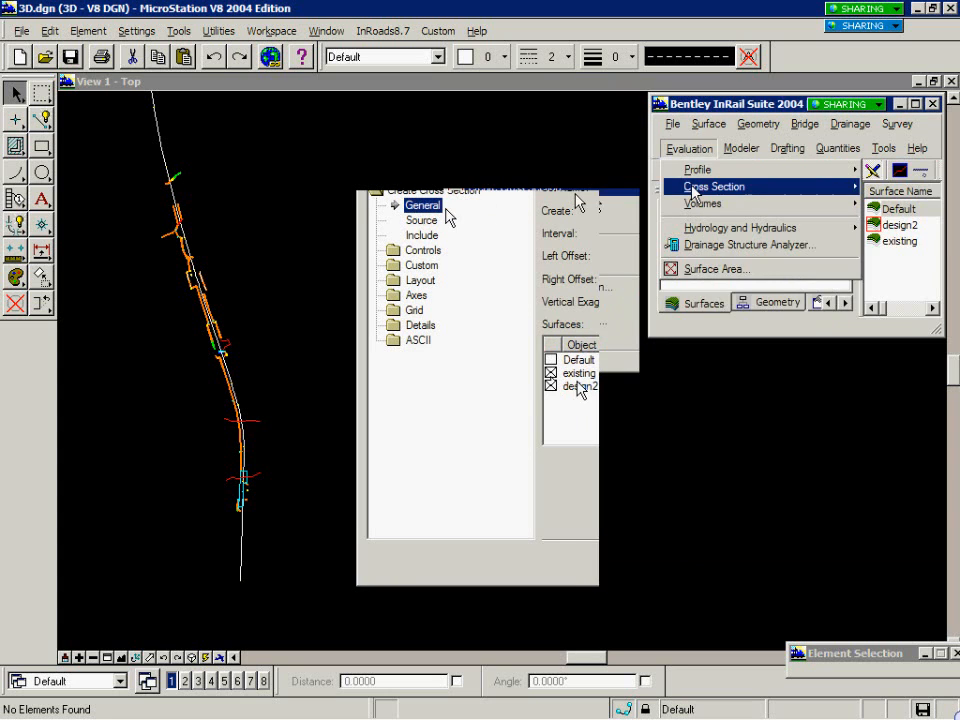
click(550, 387)
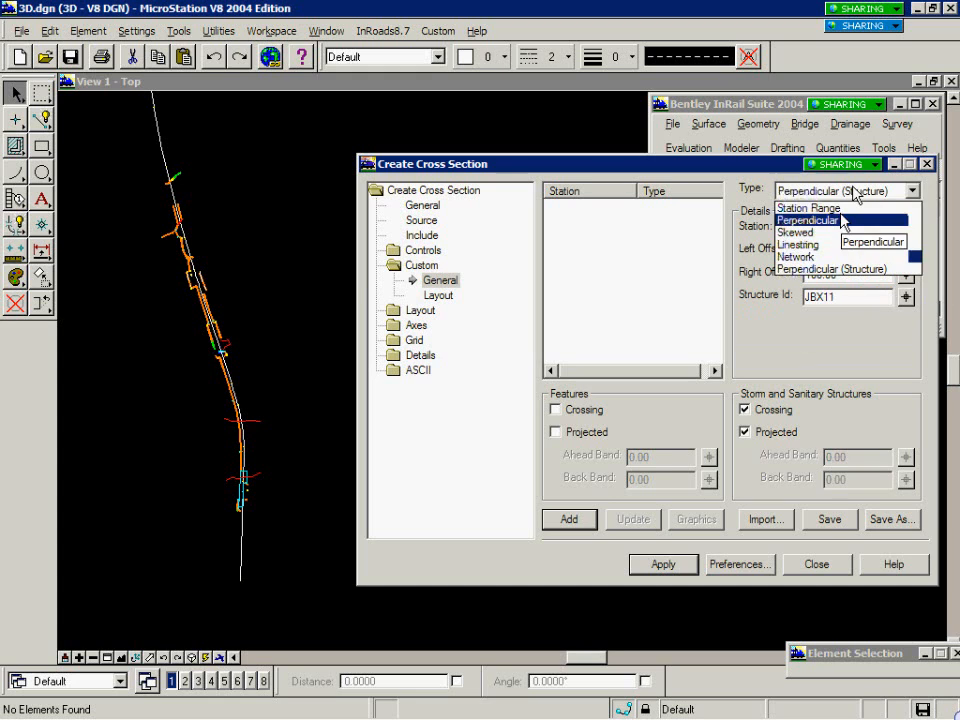
Add a Station Range section from 118+32.69 to 123+58.91 at 50-foot intervals
click(809, 208)
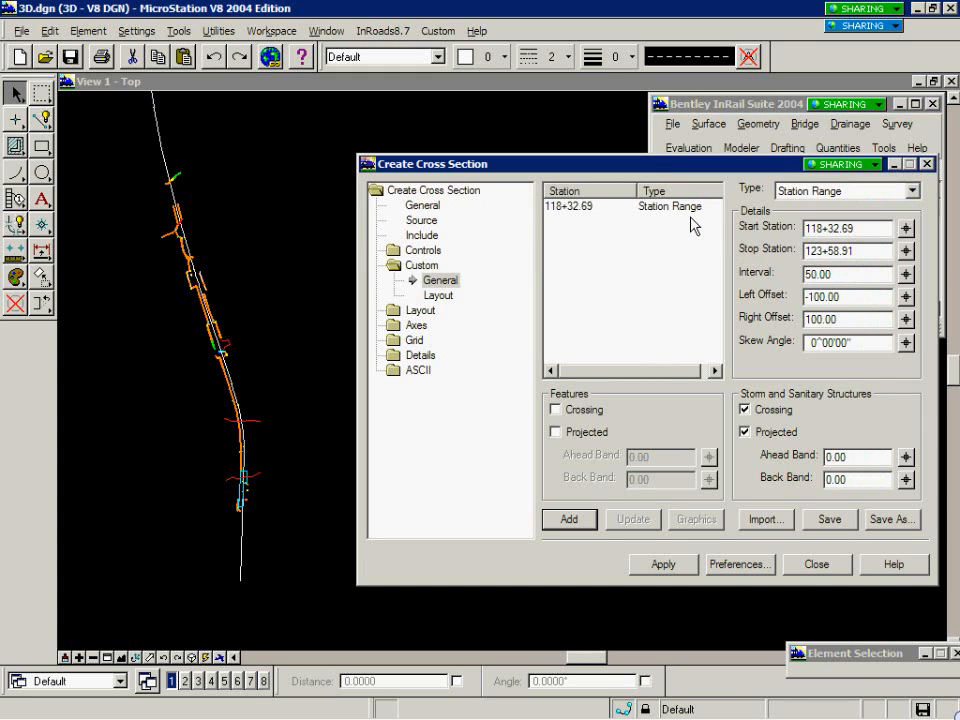
click(905, 190)
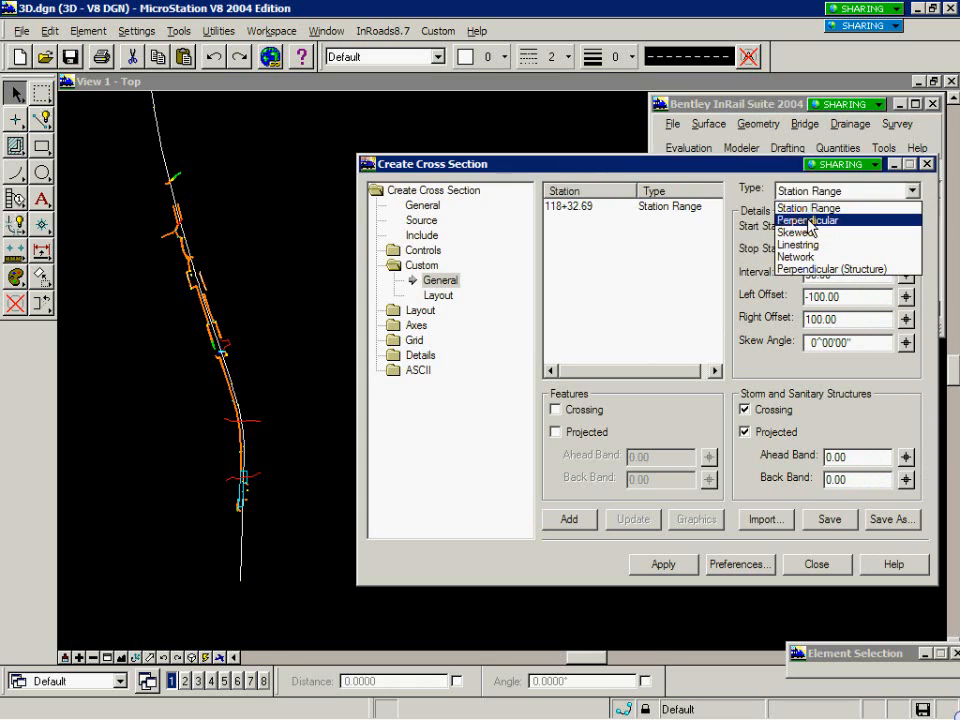
Add a Perpendicular section at station 139+34.95 with ±100 offsets
click(807, 219)
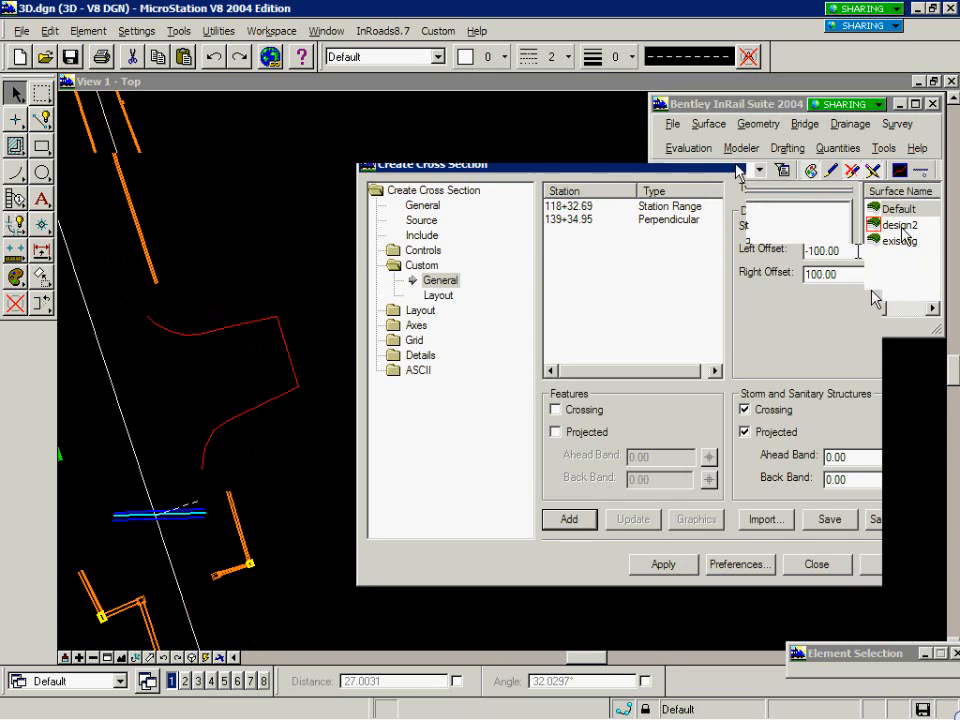
click(895, 190)
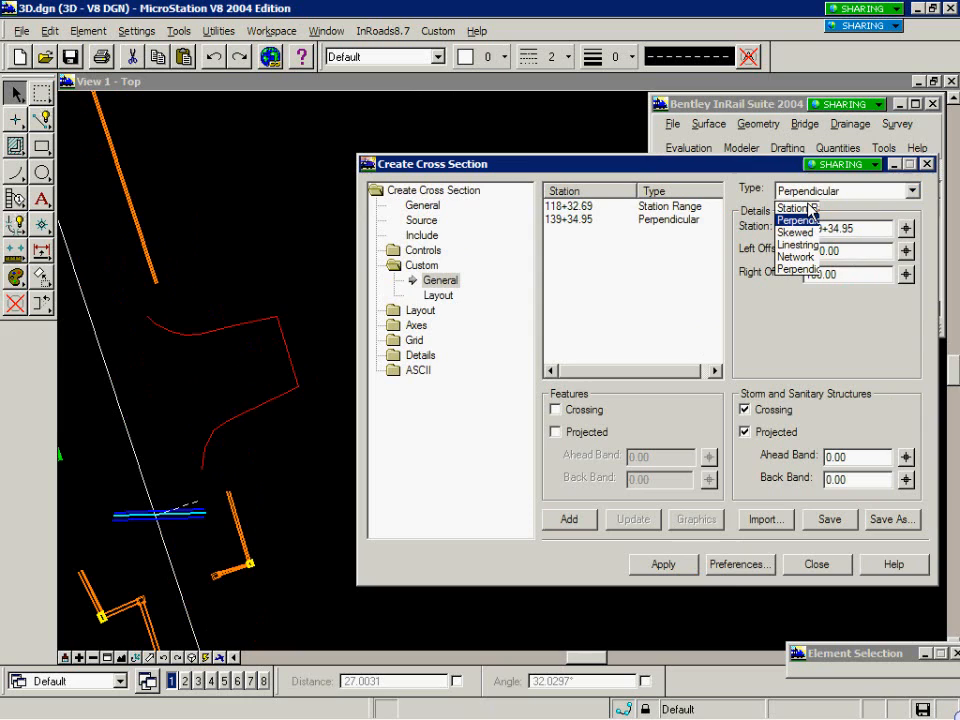
Add a Skewed section at station 138+71.03 with a 16°13'17" skew
click(795, 232)
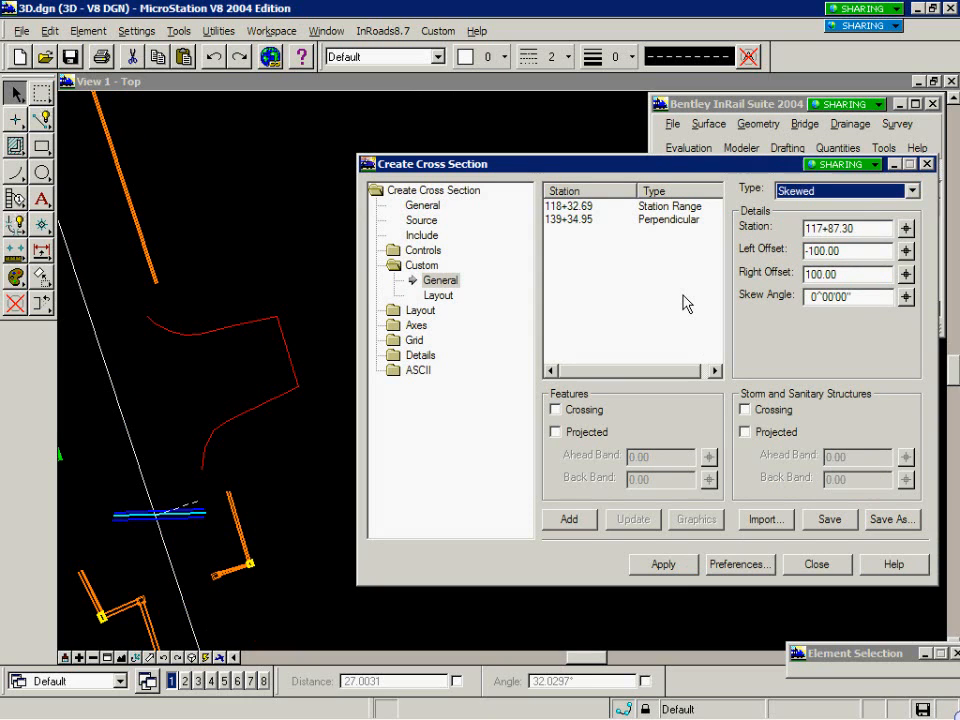
mouse_move(155, 548)
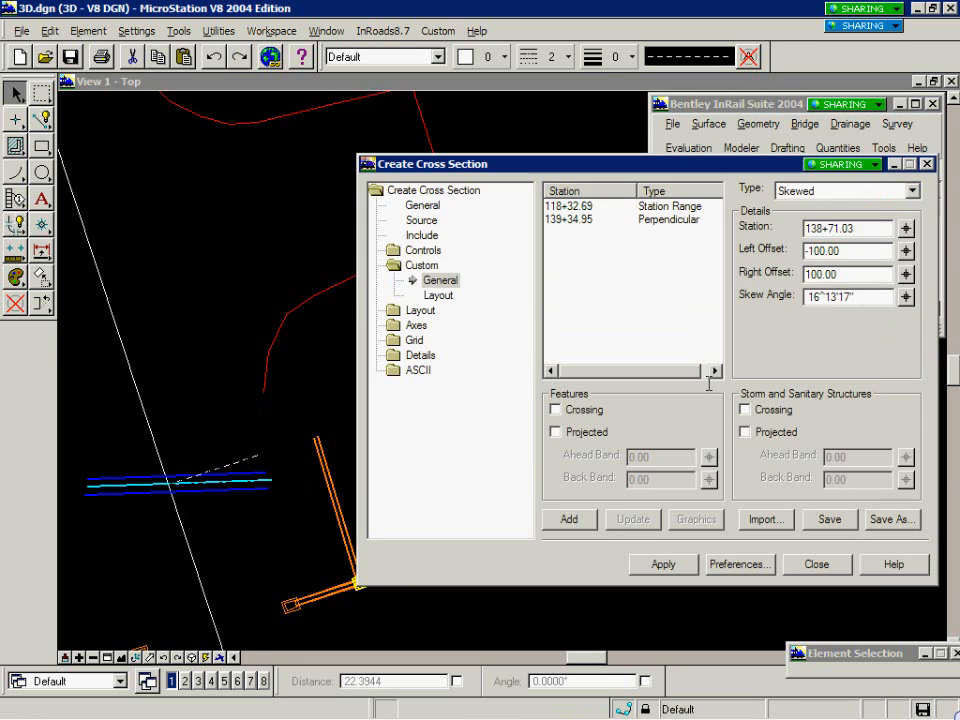
click(568, 519)
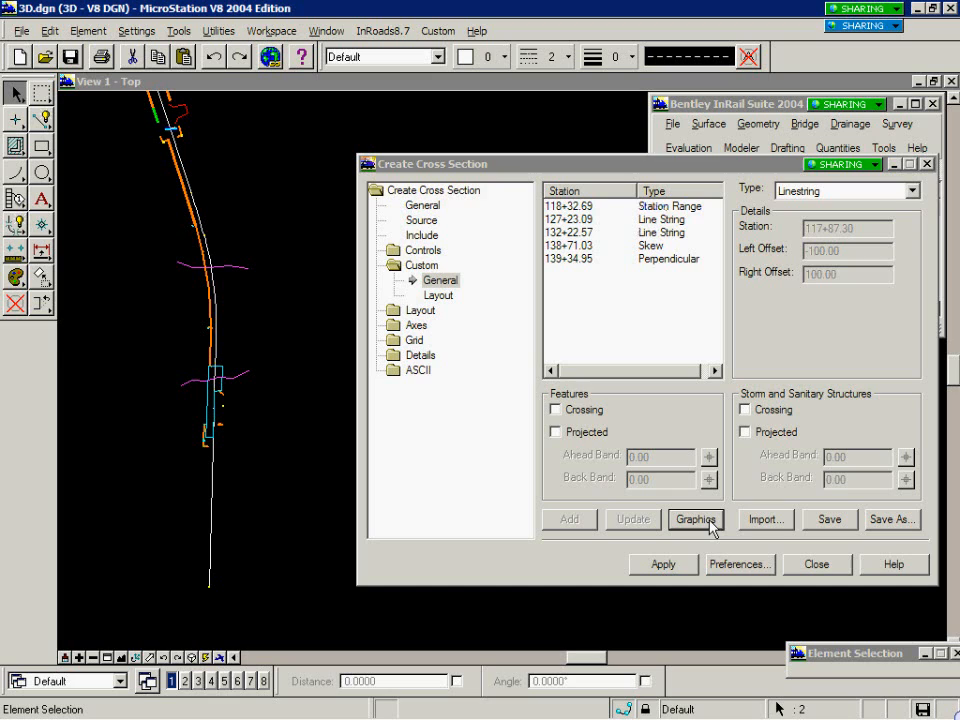
Open the cross-section type list after the line-string sections at 127+23.09 and 132+22.57
click(937, 190)
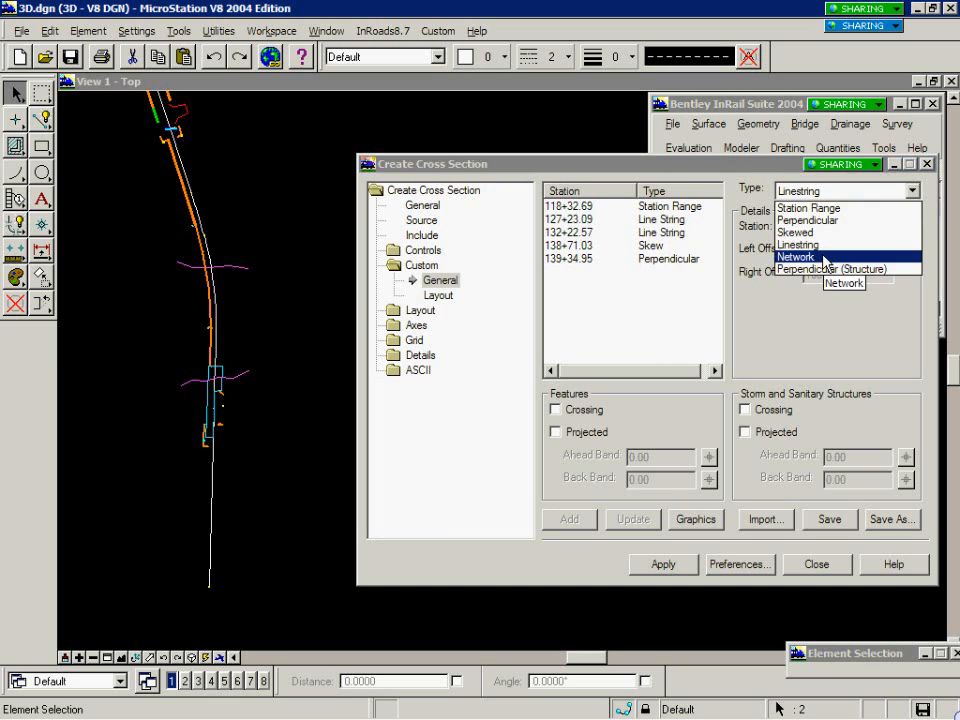
Choose Network from CBI30 to CBI27 with both axes extended by 10
click(795, 257)
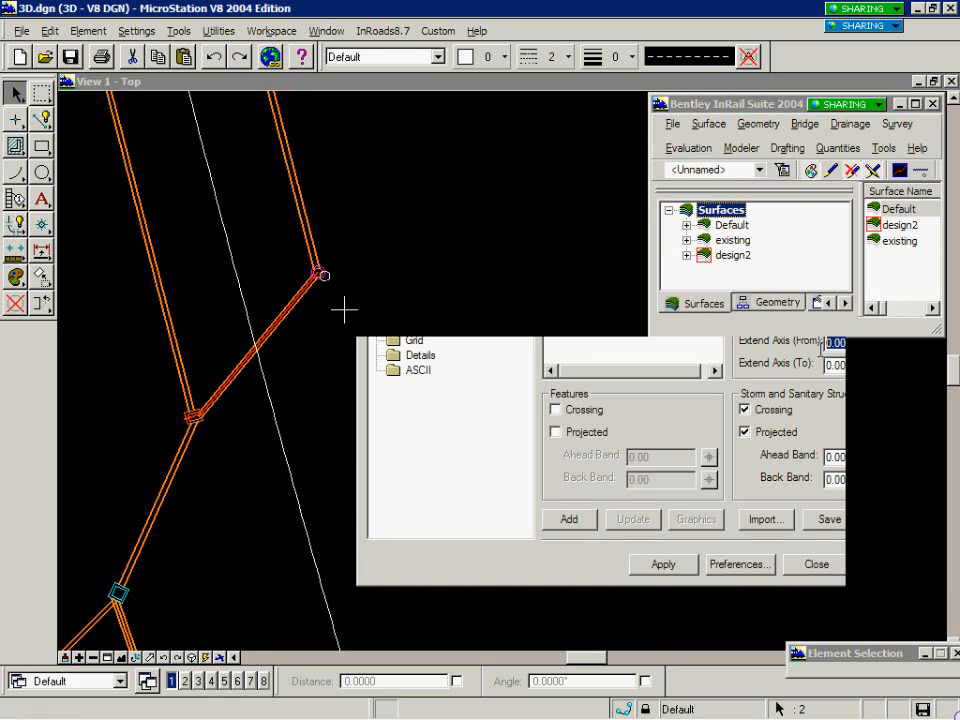
text(10)
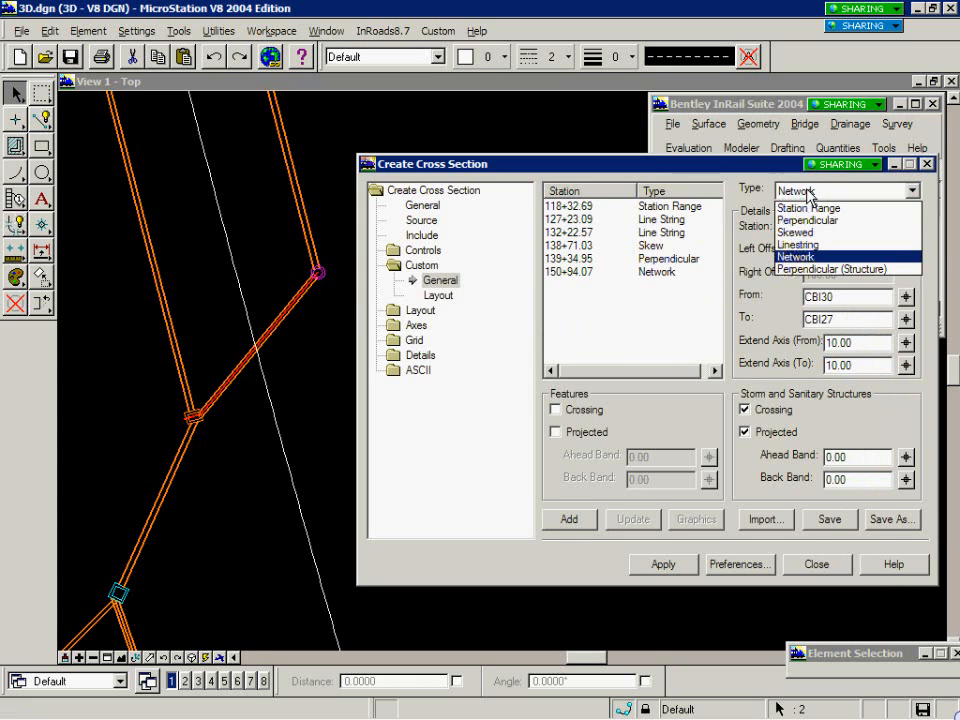
Switch the type to Perpendicular (Structure) and pick the drainage structure in the view
click(847, 269)
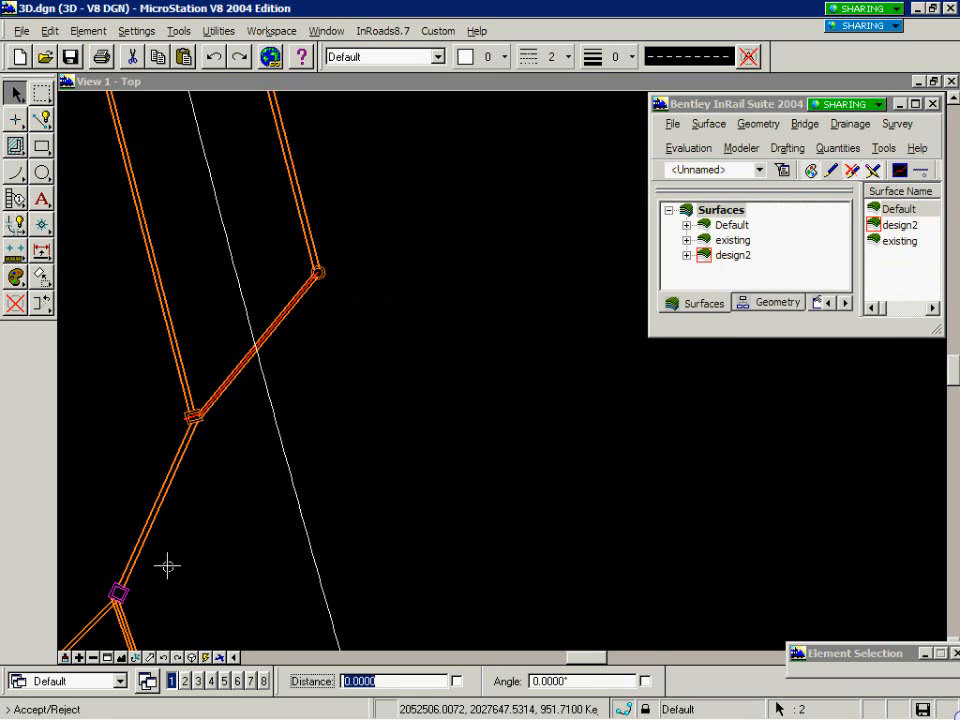
mouse_move(183, 555)
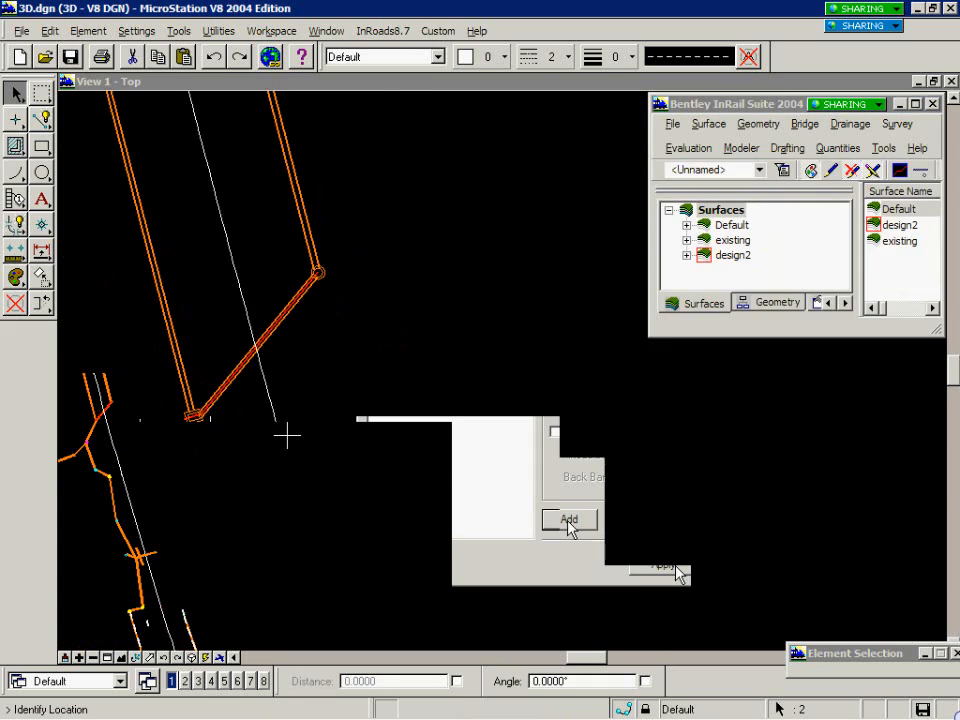
Add the Perpendicular (Structure) section for DBI14 at station 150+38.17
click(568, 521)
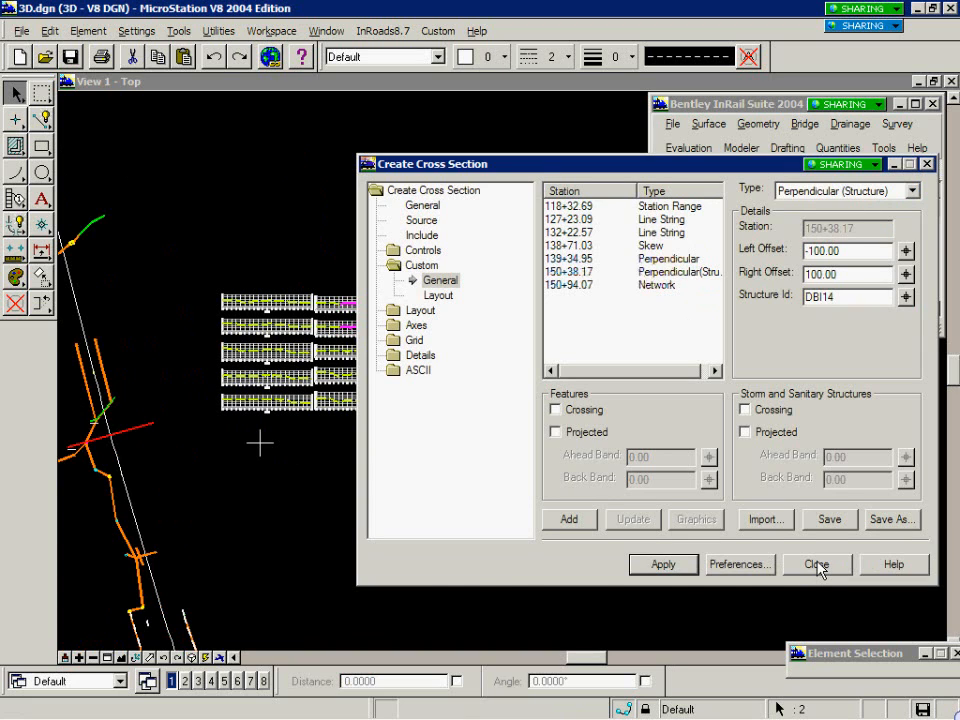
Close the Create Cross Section dialog and confirm saving the custom cross sections
click(817, 564)
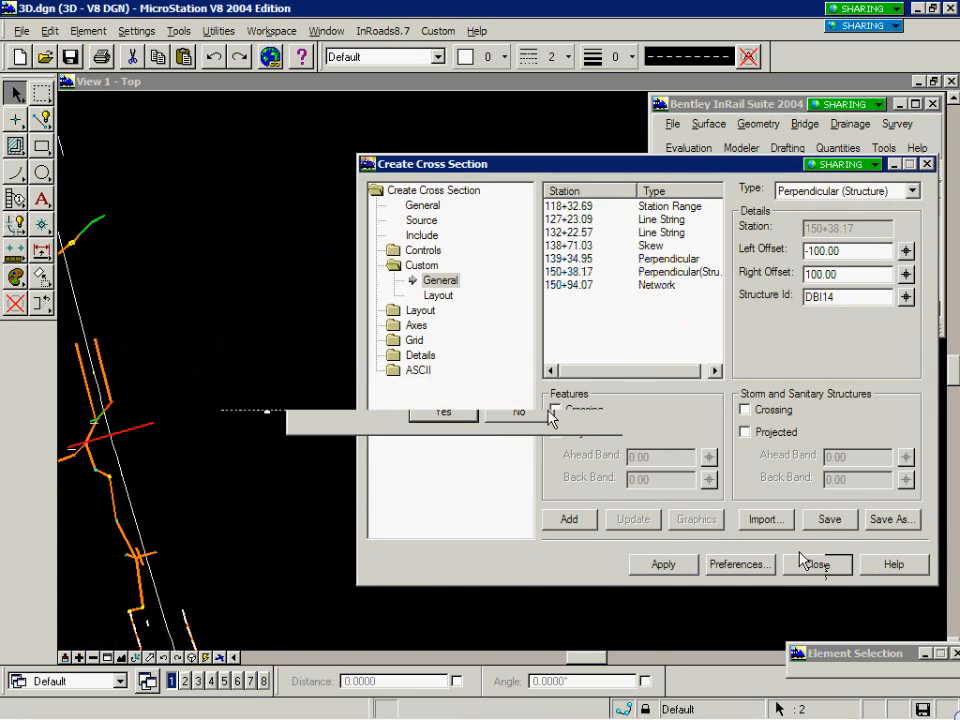
click(443, 411)
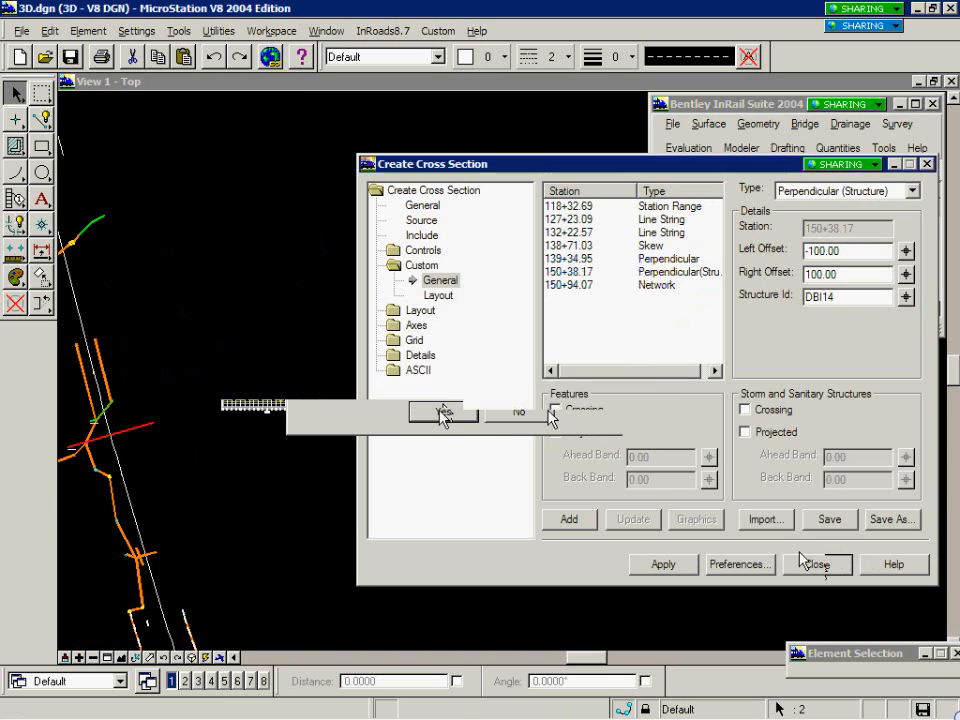
click(817, 564)
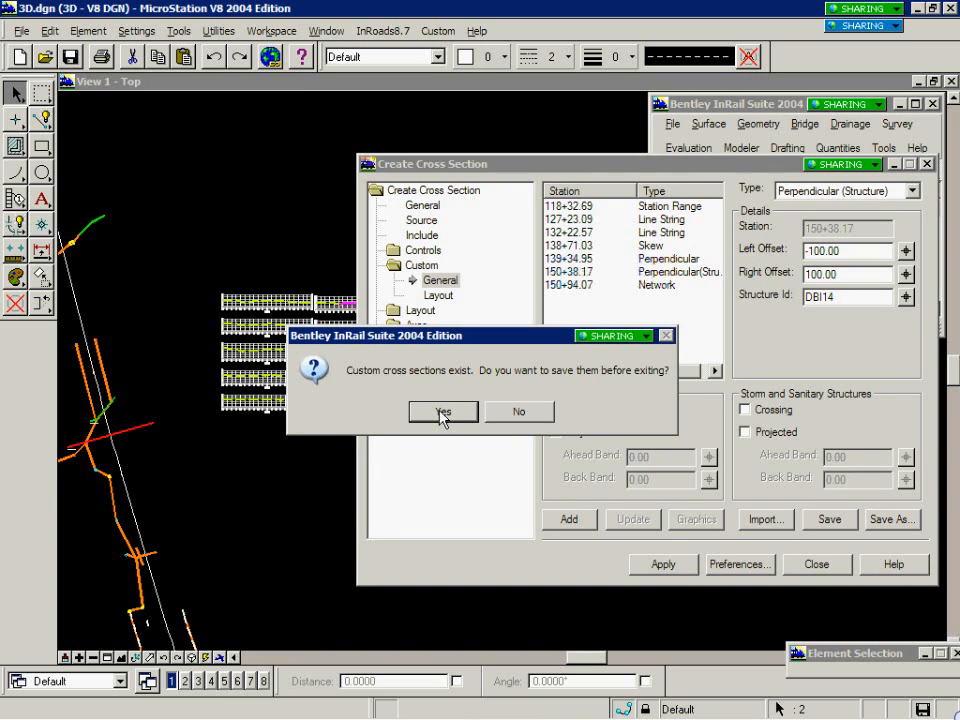